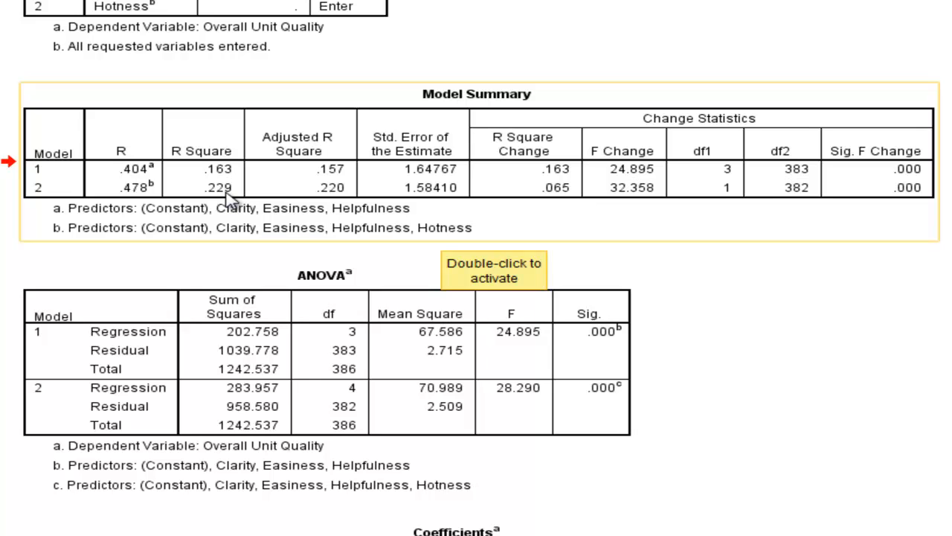
mouse_move(354, 175)
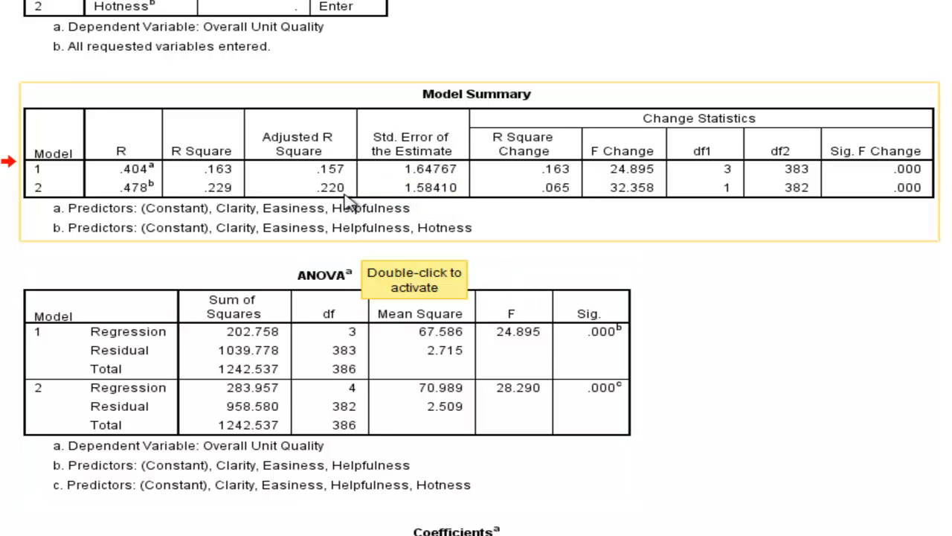
mouse_move(331, 198)
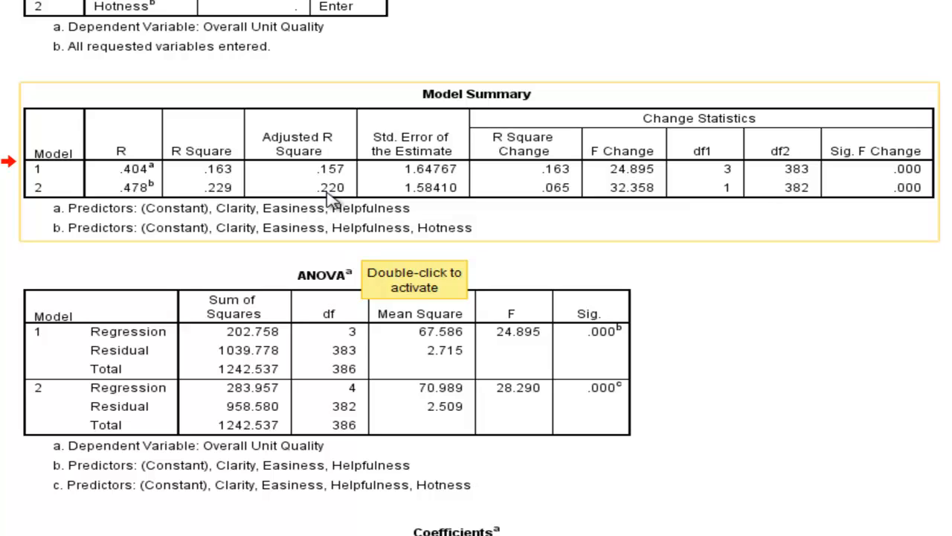
mouse_move(320, 214)
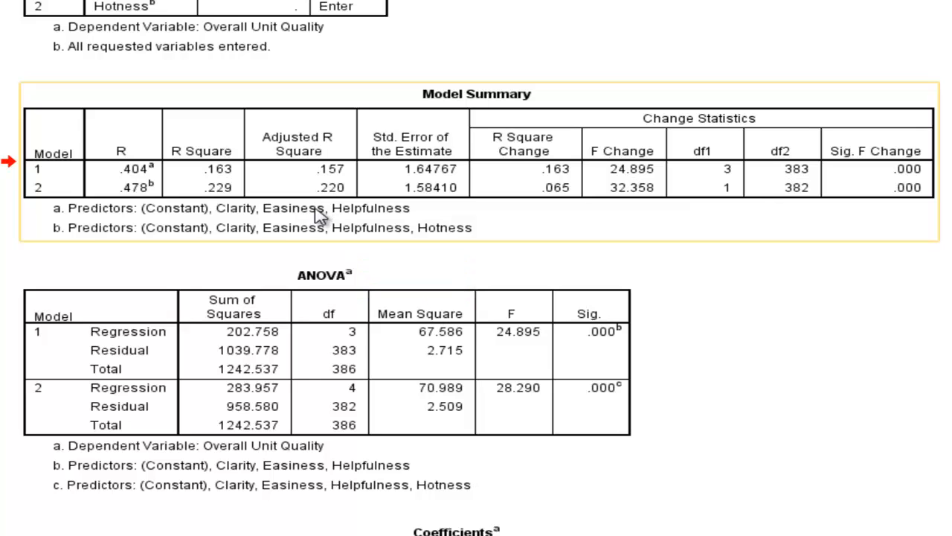
mouse_move(231, 229)
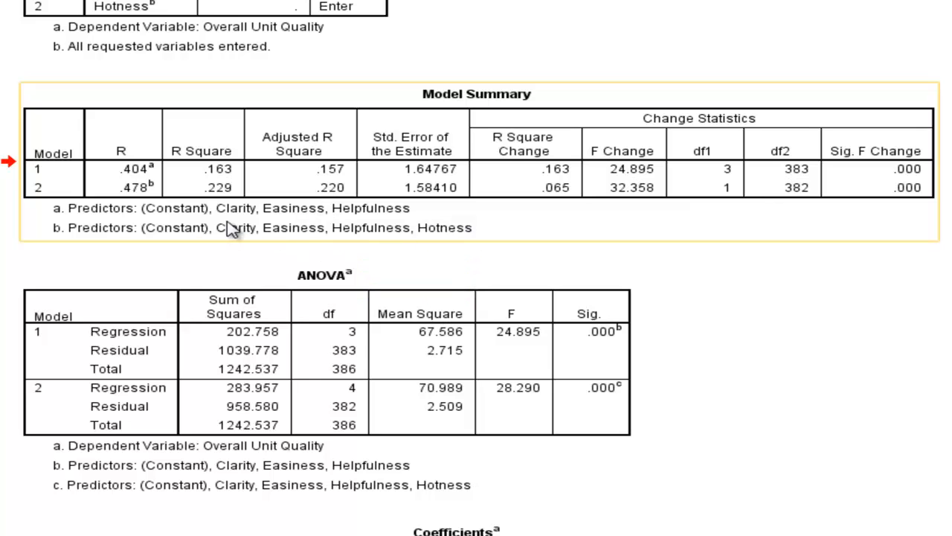
mouse_move(500, 236)
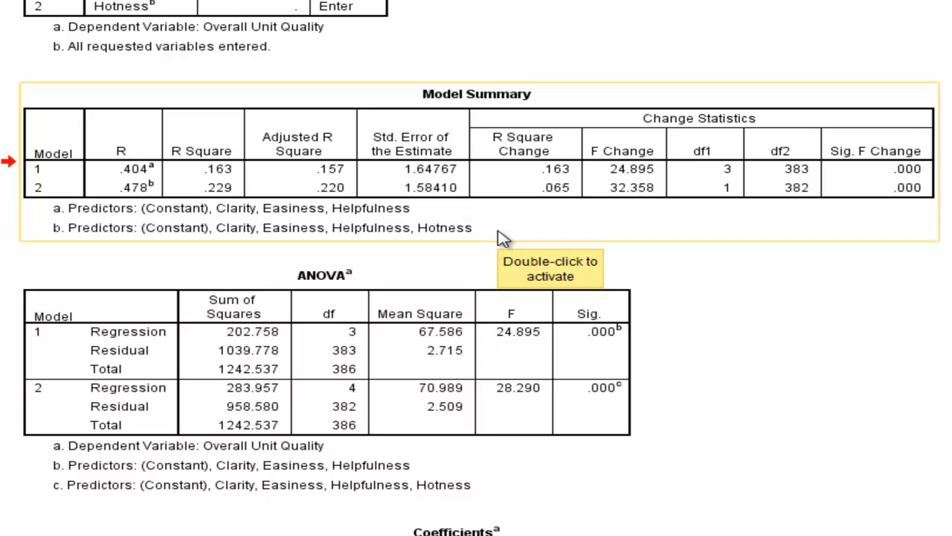
mouse_move(534, 215)
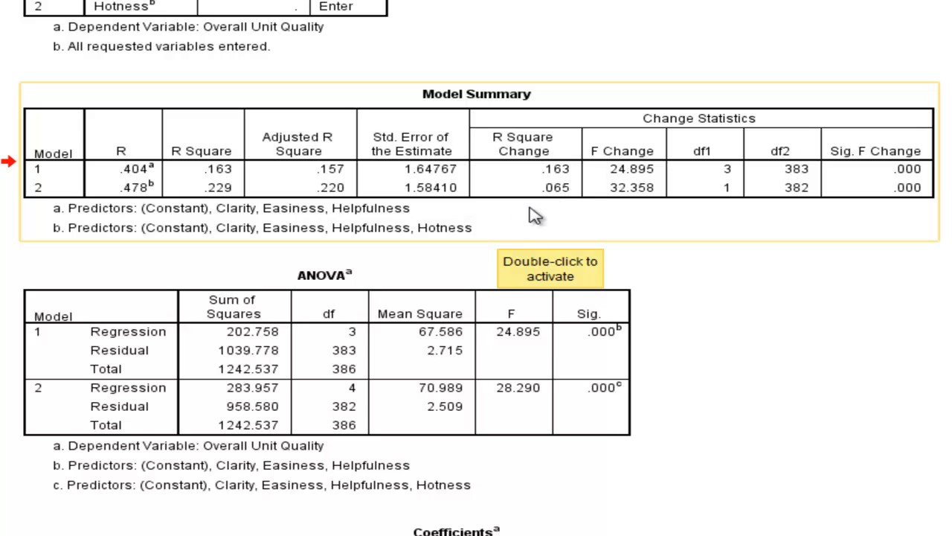
mouse_move(557, 195)
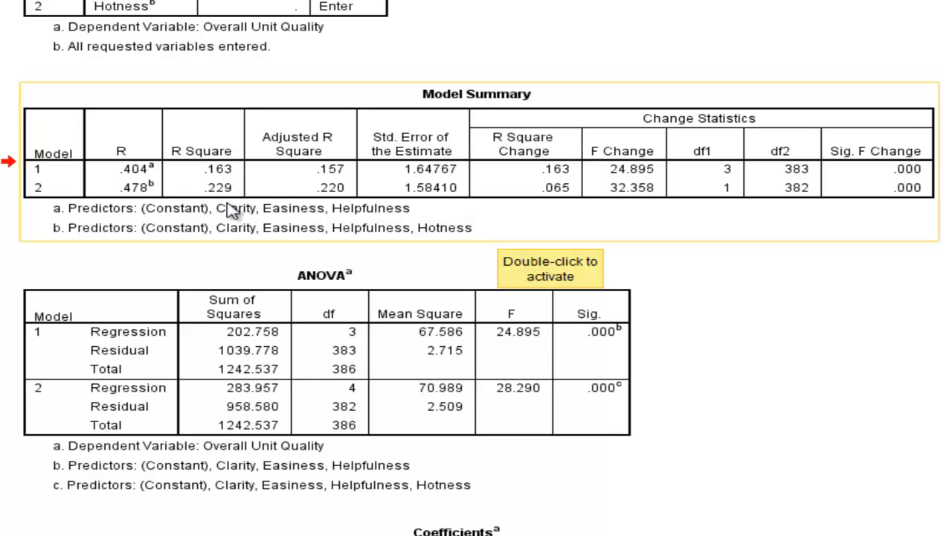
mouse_move(229, 186)
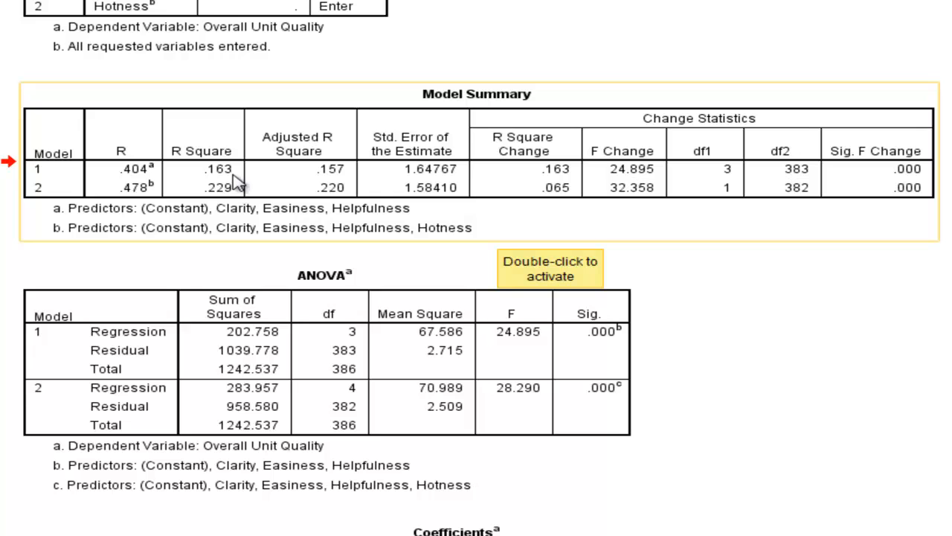
mouse_move(523, 210)
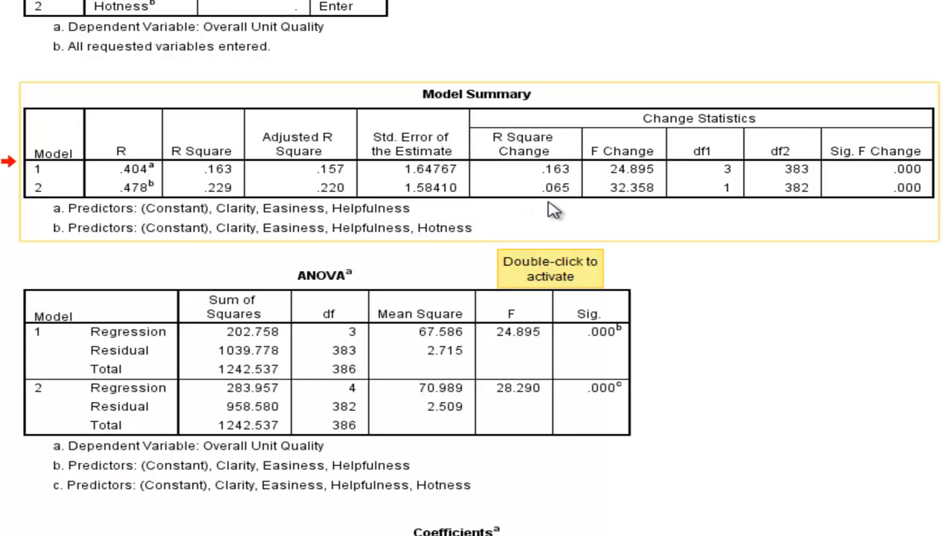
mouse_move(567, 200)
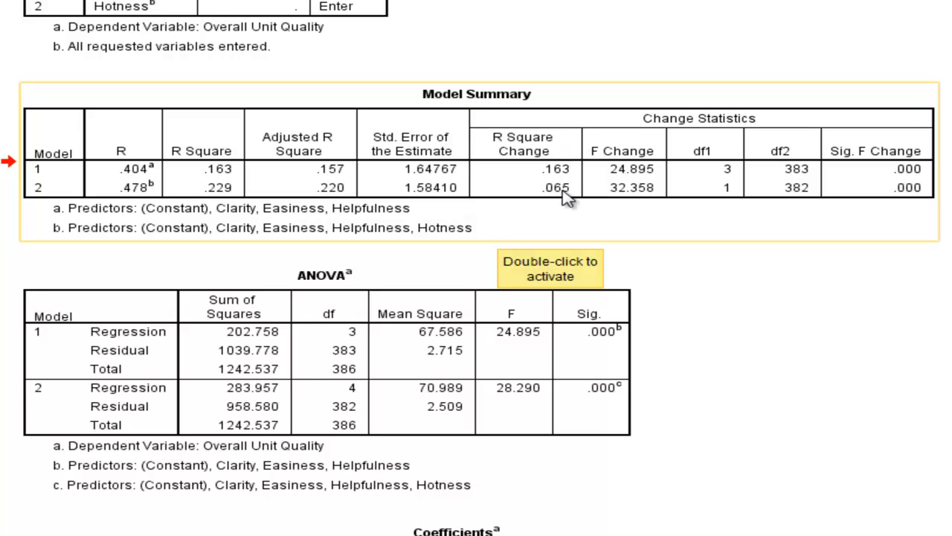
mouse_move(227, 183)
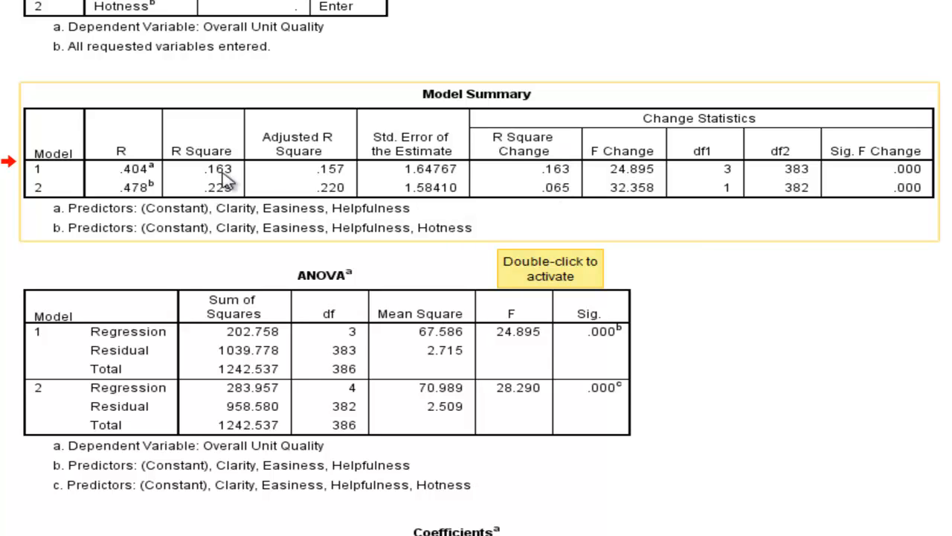
mouse_move(579, 207)
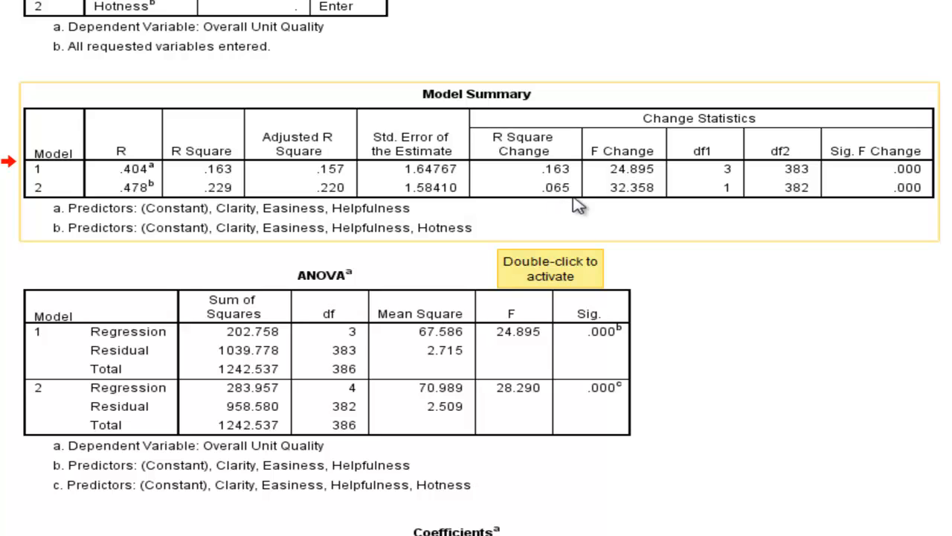
mouse_move(573, 207)
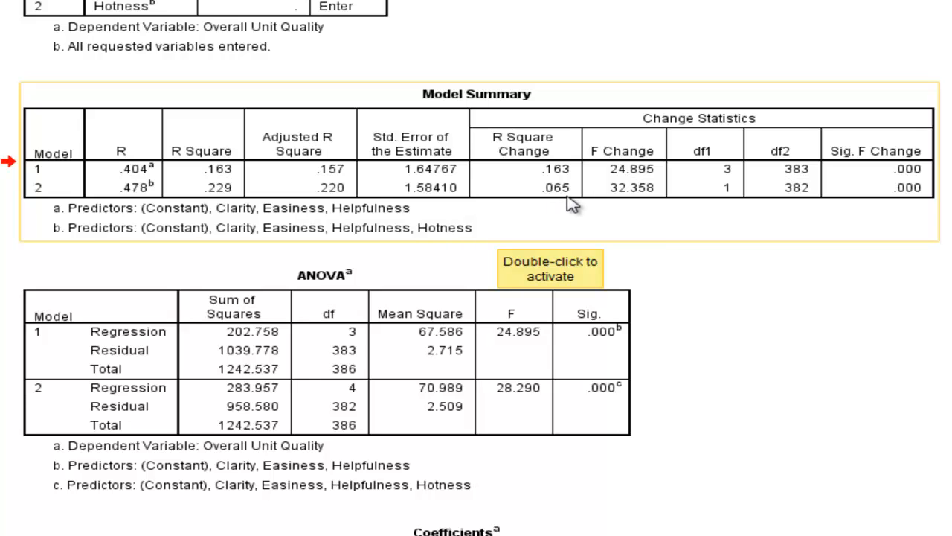
mouse_move(462, 229)
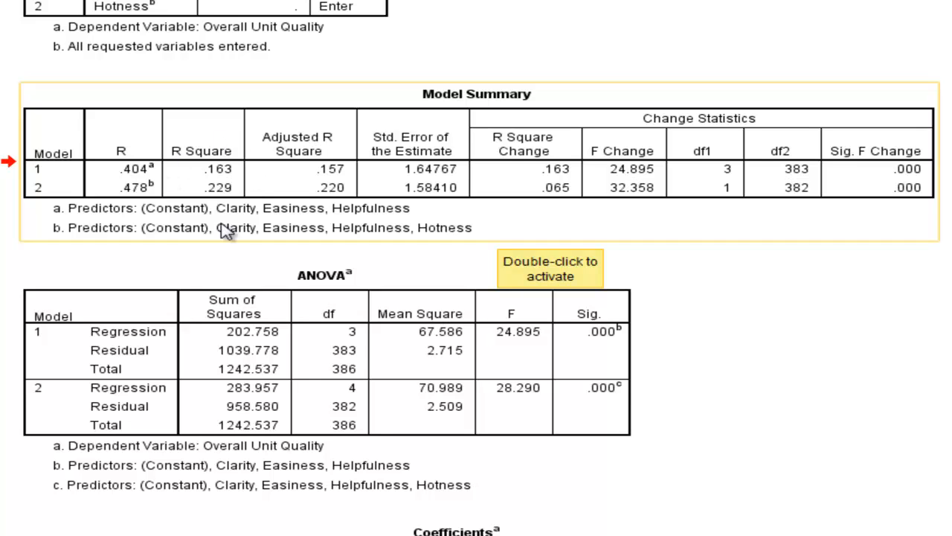
mouse_move(573, 208)
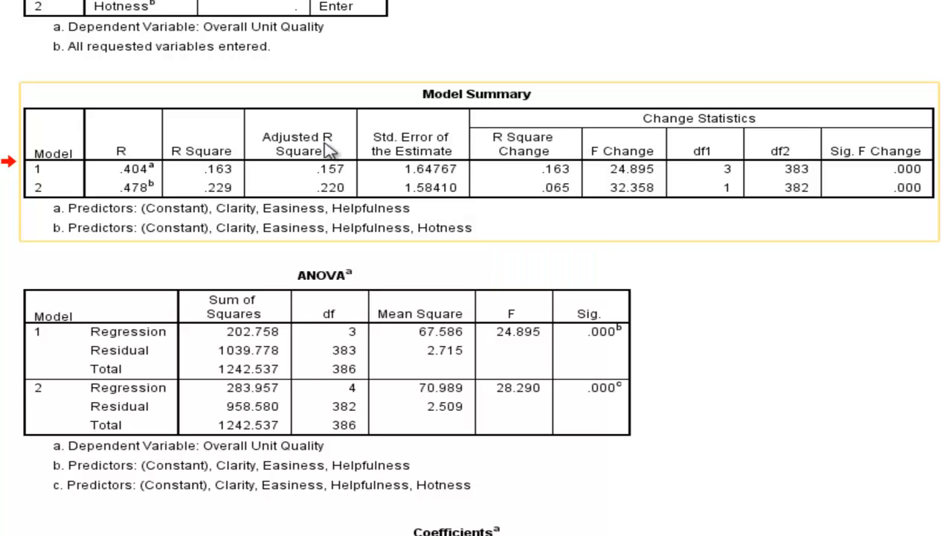
mouse_move(237, 201)
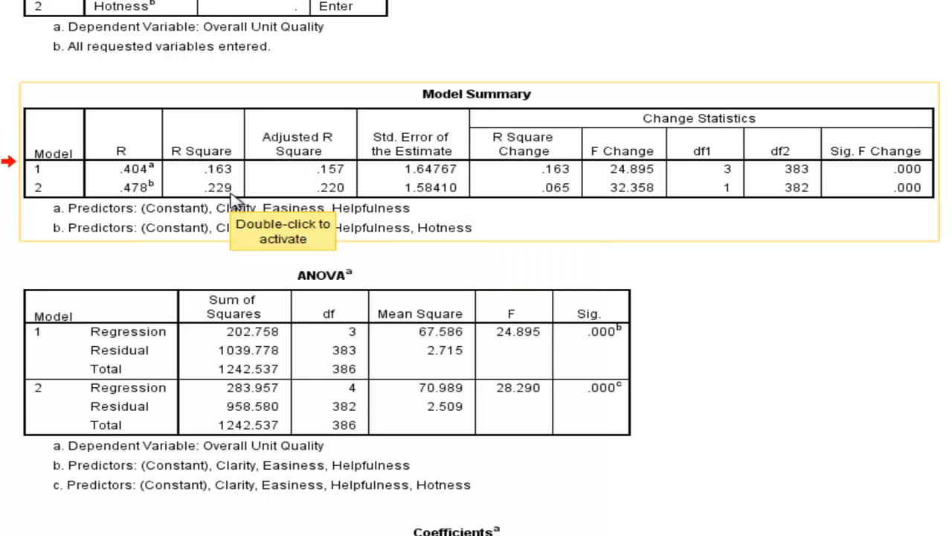
mouse_move(569, 195)
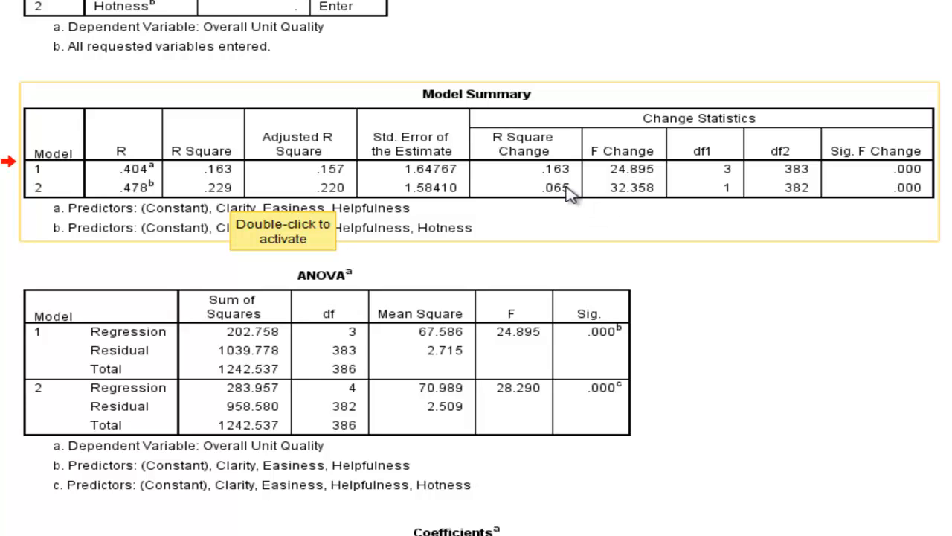
mouse_move(569, 201)
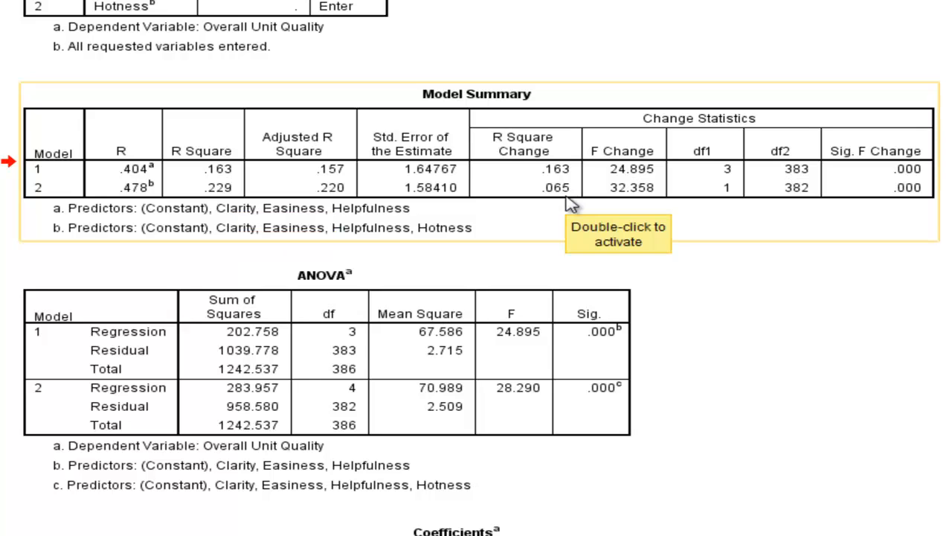
mouse_move(610, 207)
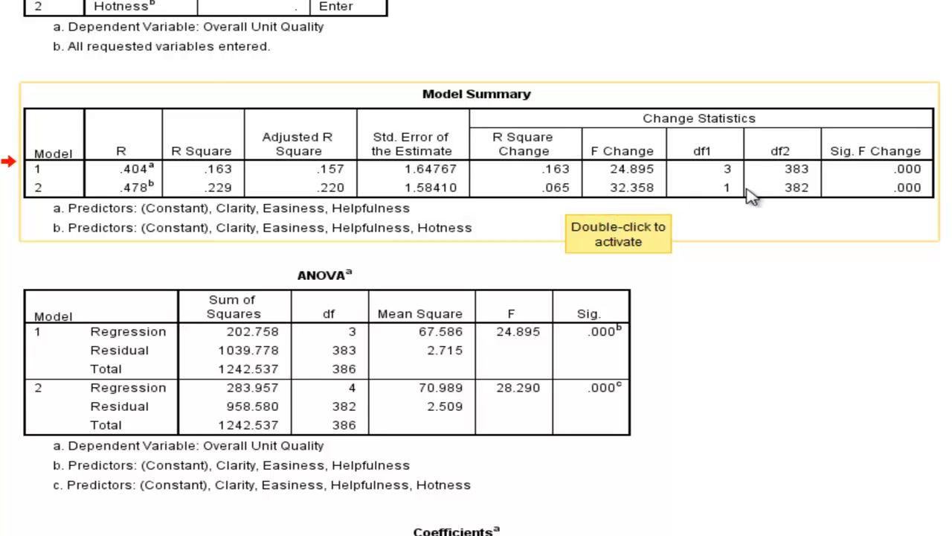
mouse_move(790, 197)
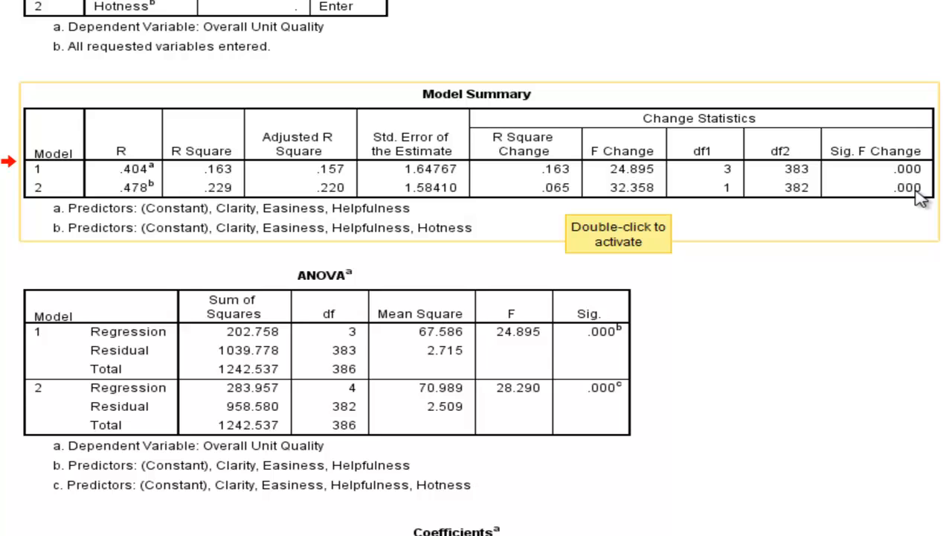
mouse_move(614, 211)
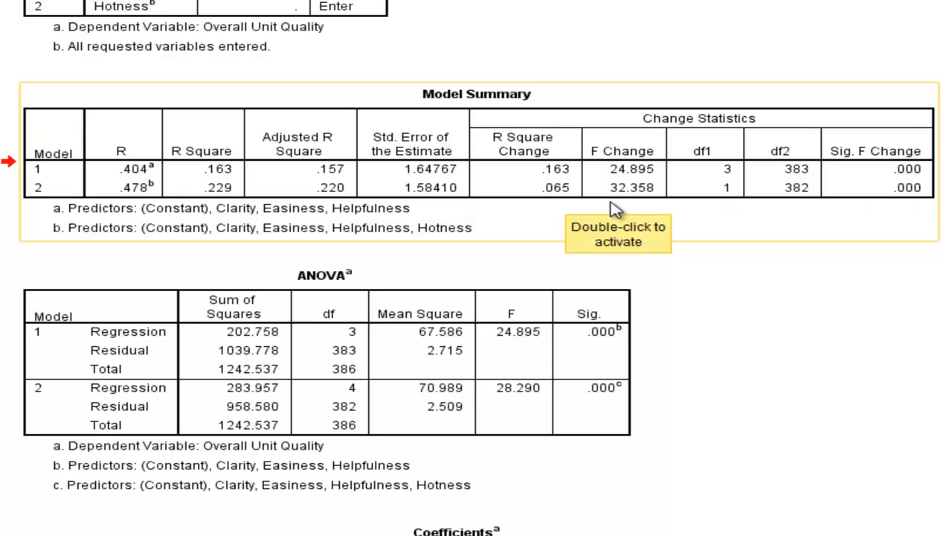
mouse_move(919, 204)
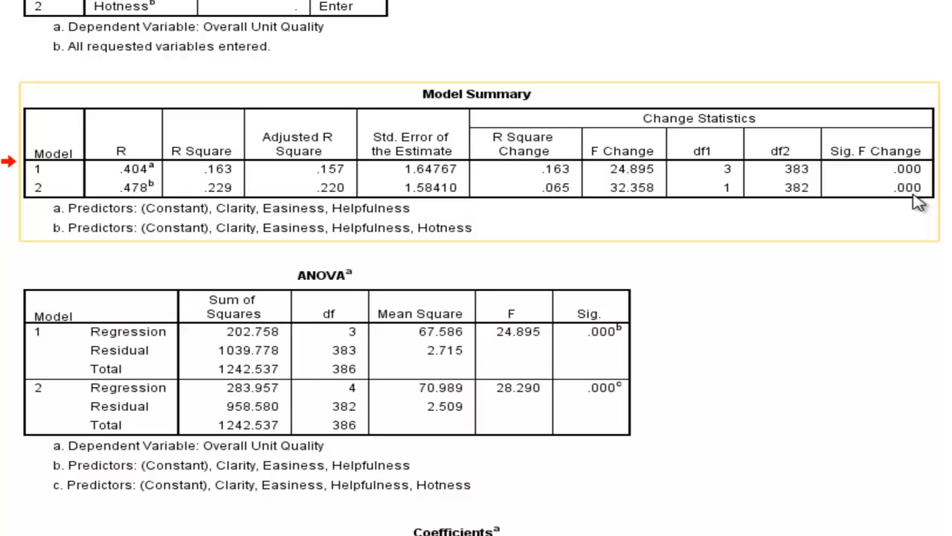
mouse_move(770, 207)
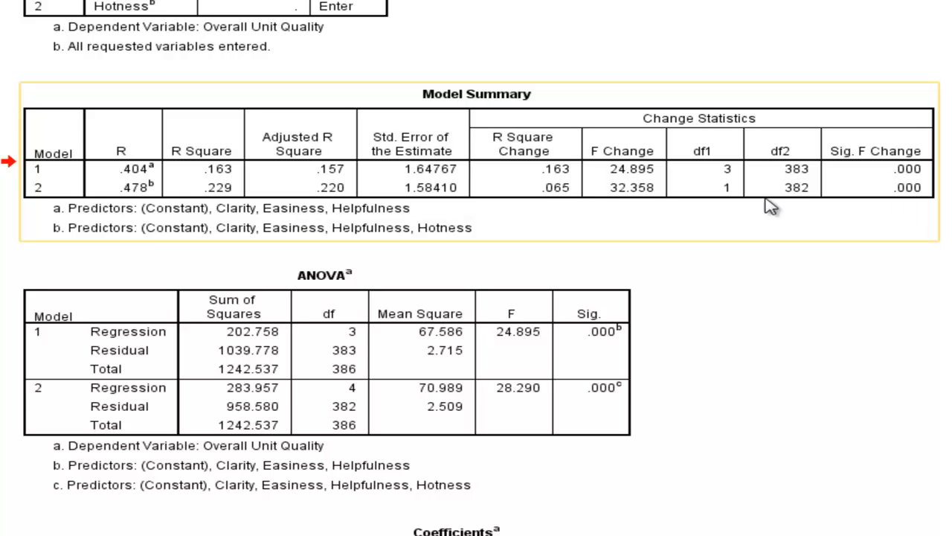
mouse_move(562, 208)
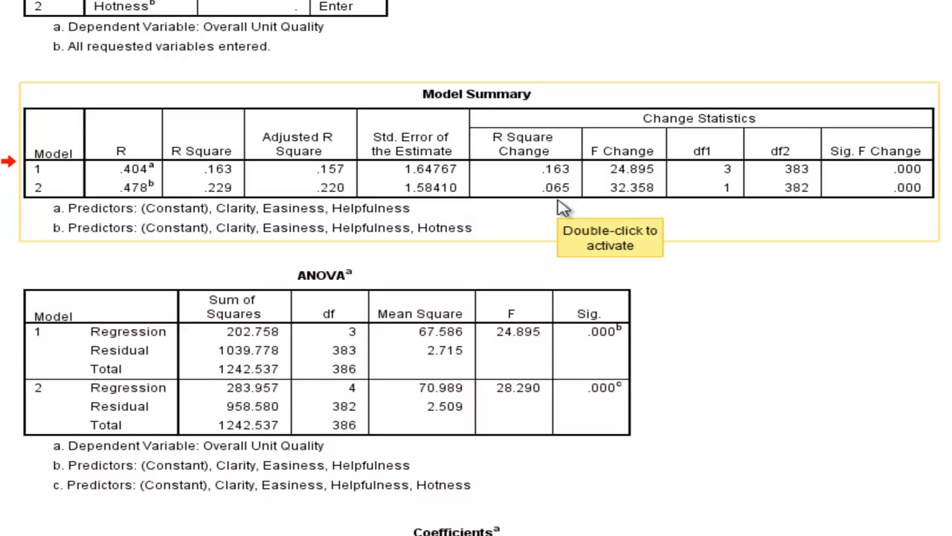
mouse_move(562, 208)
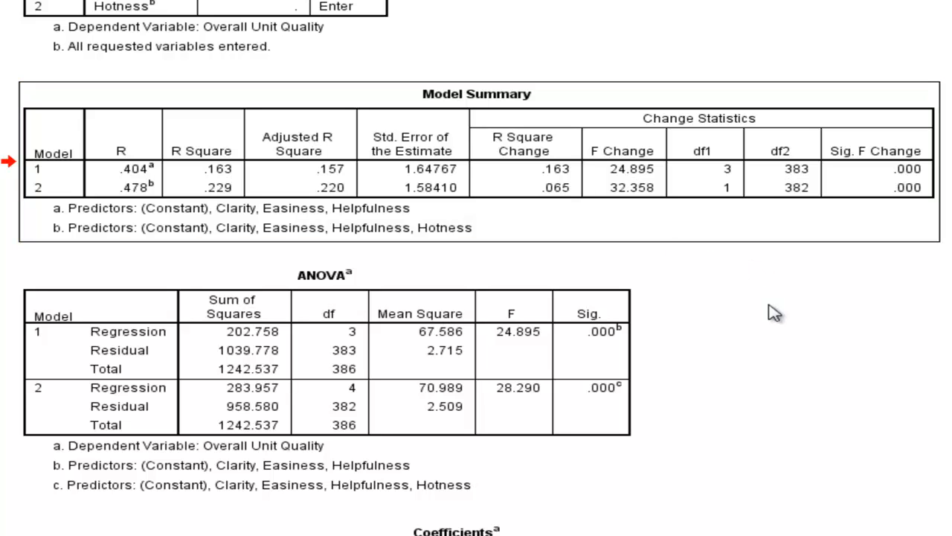
Scroll the Output Viewer down to the Coefficients table showing B, Beta and Sig. for both models
scroll(down, 3)
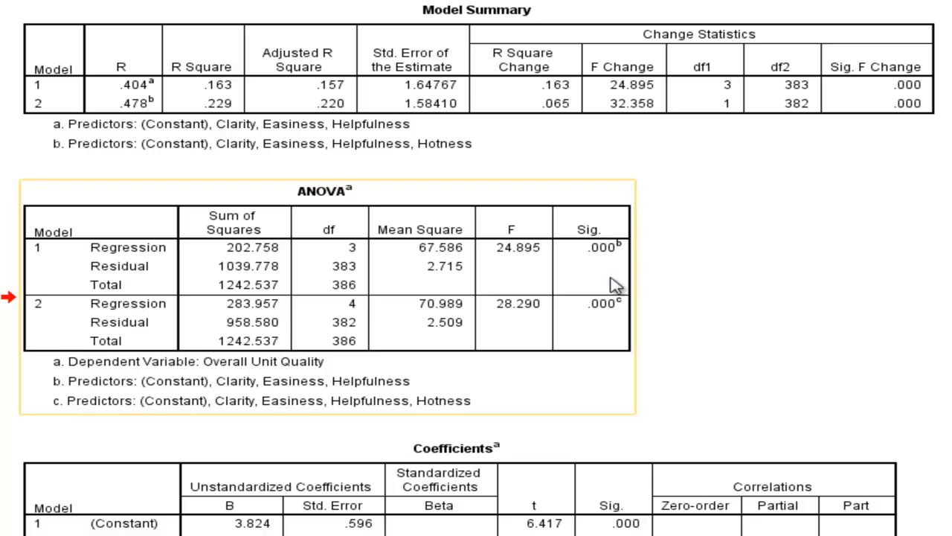
mouse_move(52, 309)
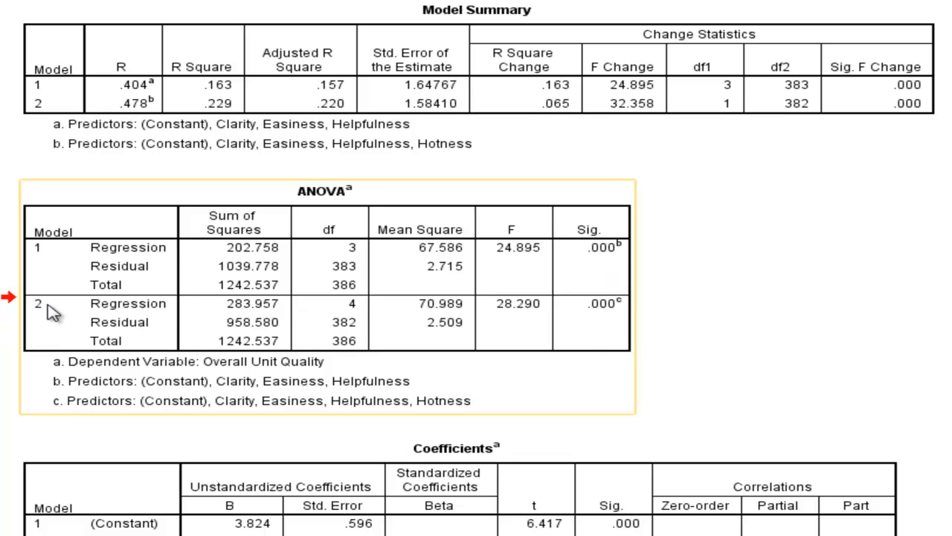
mouse_move(592, 343)
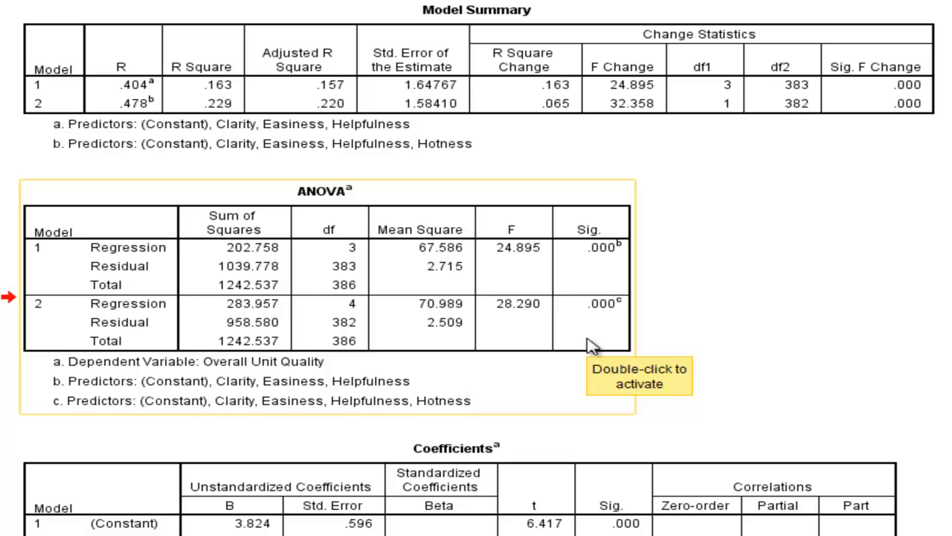
mouse_move(512, 326)
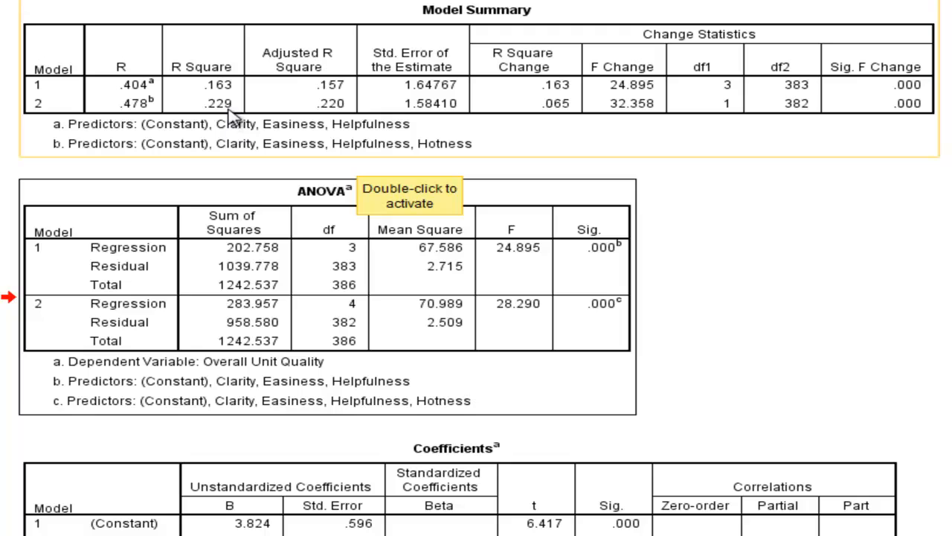
mouse_move(227, 116)
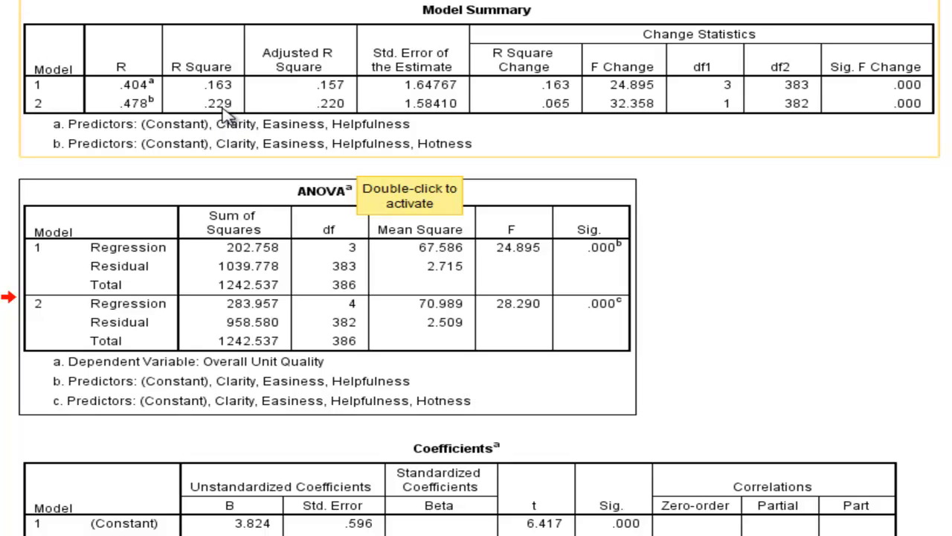
mouse_move(402, 123)
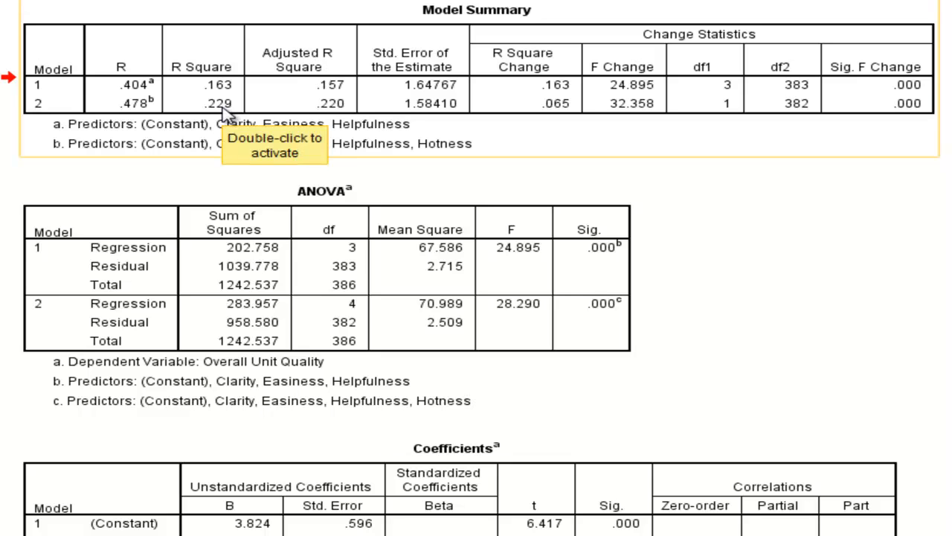
mouse_move(641, 116)
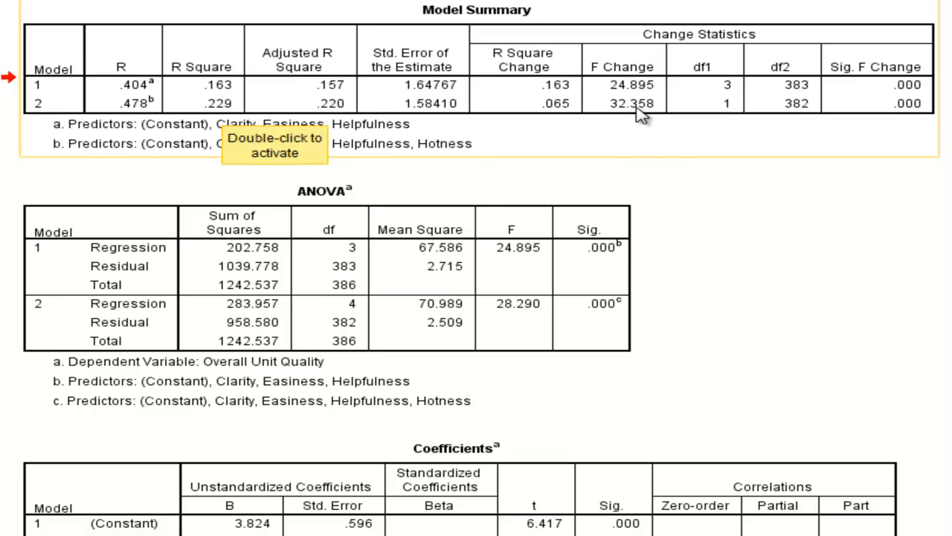
mouse_move(627, 117)
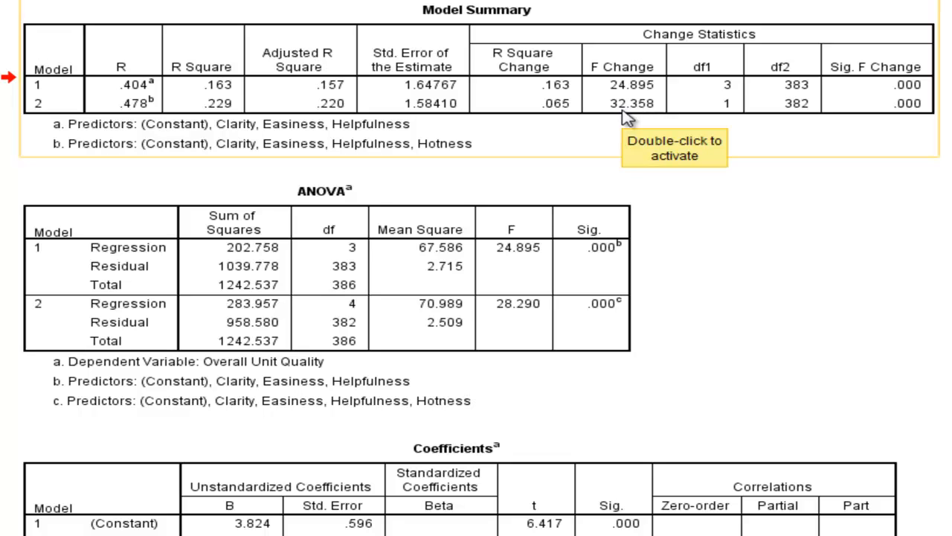
mouse_move(566, 119)
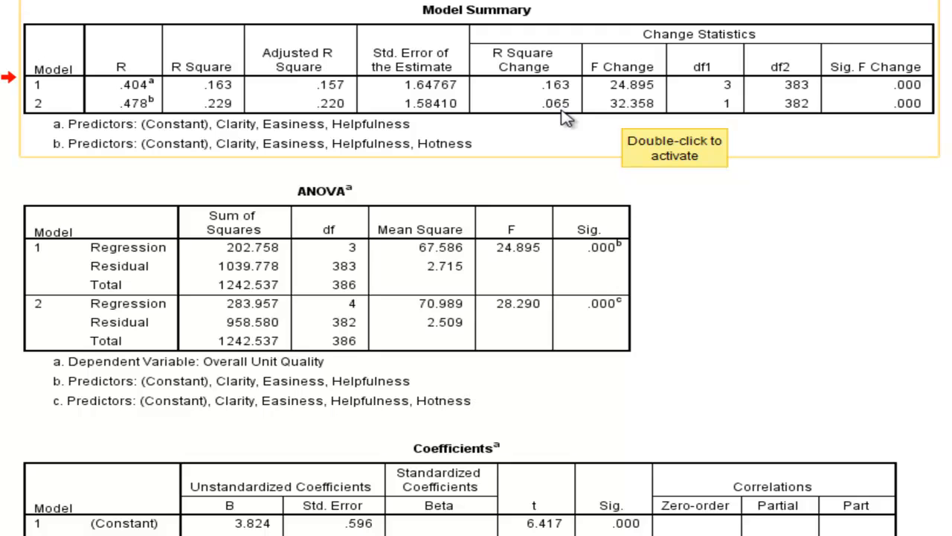
mouse_move(227, 119)
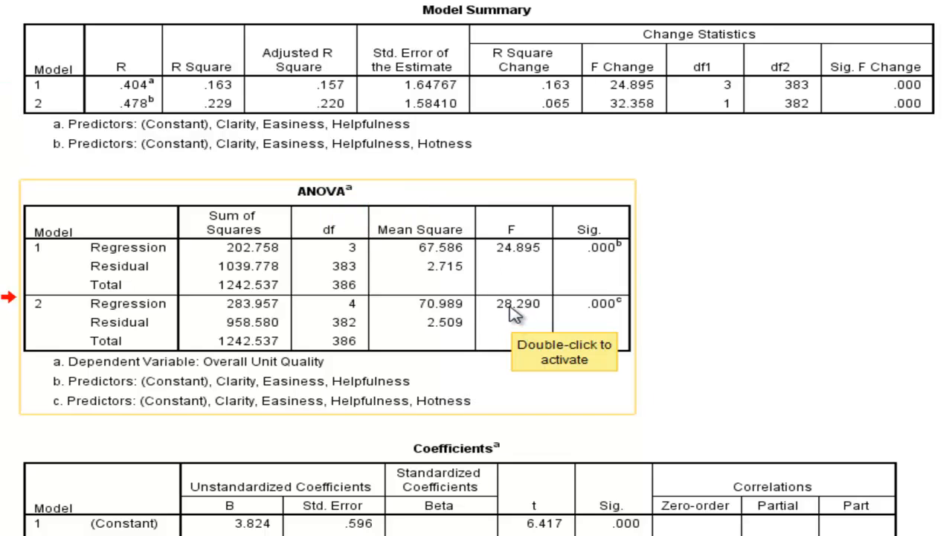
mouse_move(186, 112)
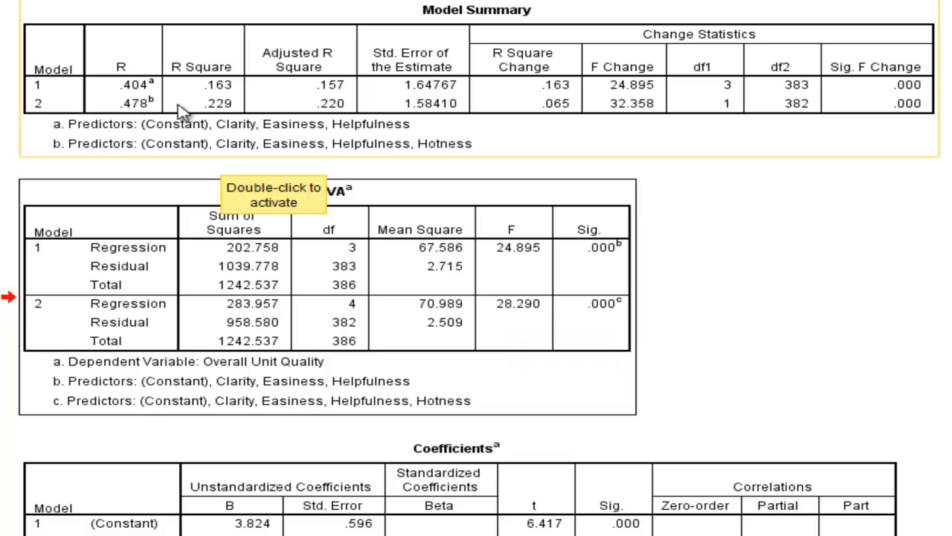
mouse_move(227, 121)
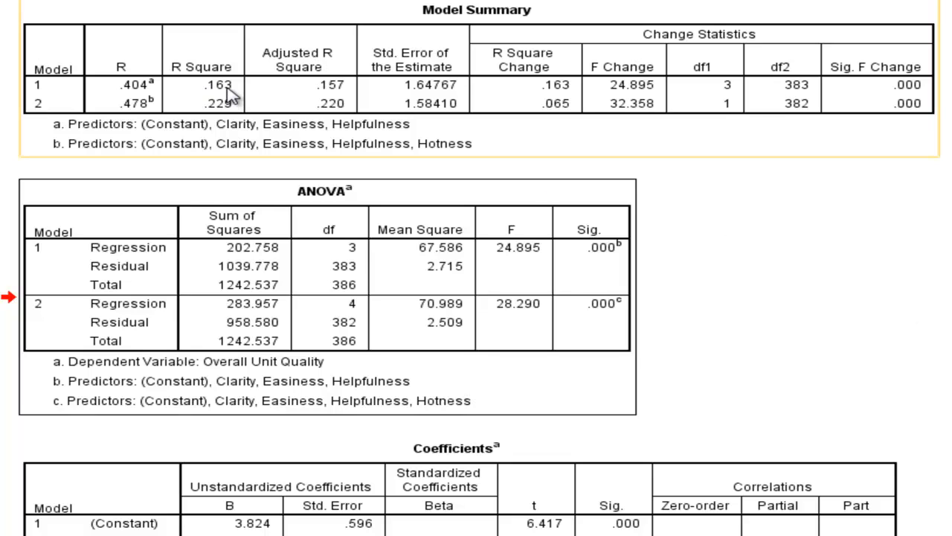
mouse_move(829, 216)
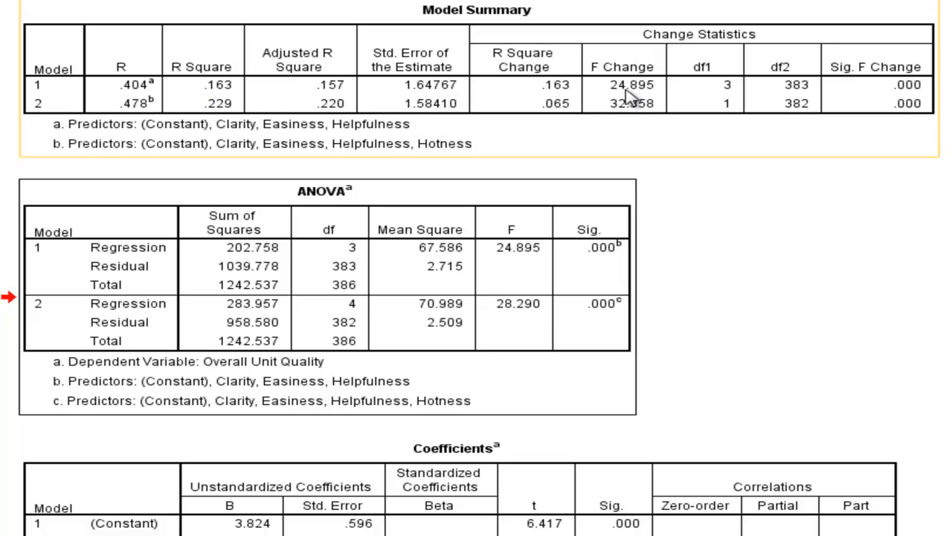
mouse_move(632, 89)
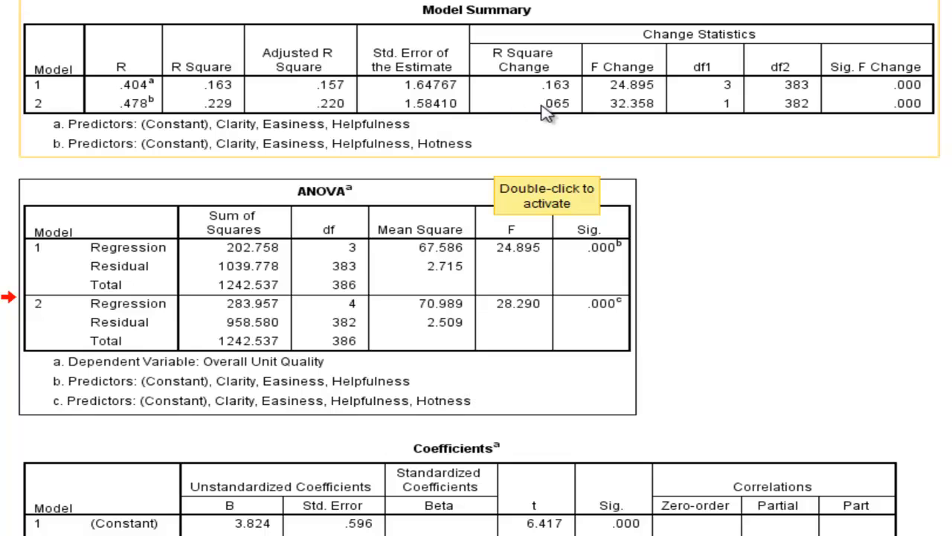
mouse_move(38, 111)
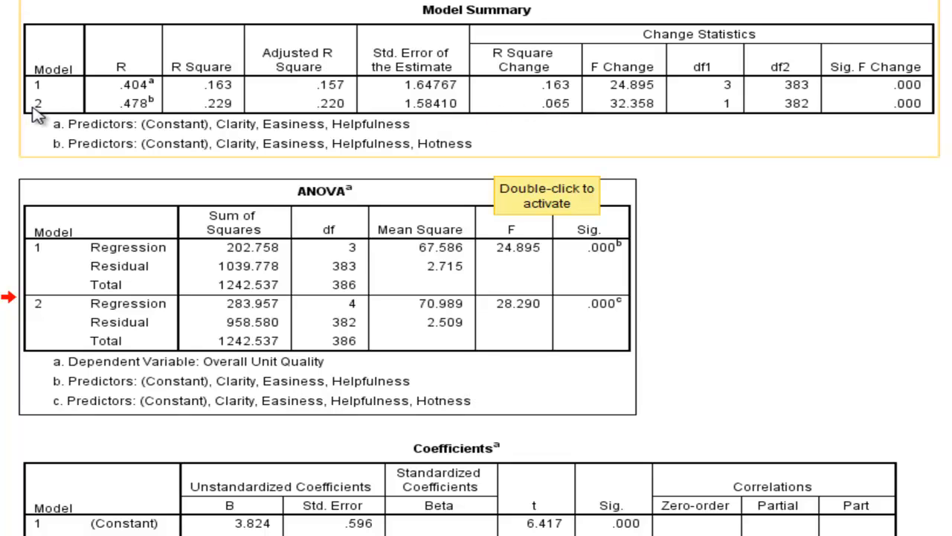
mouse_move(549, 119)
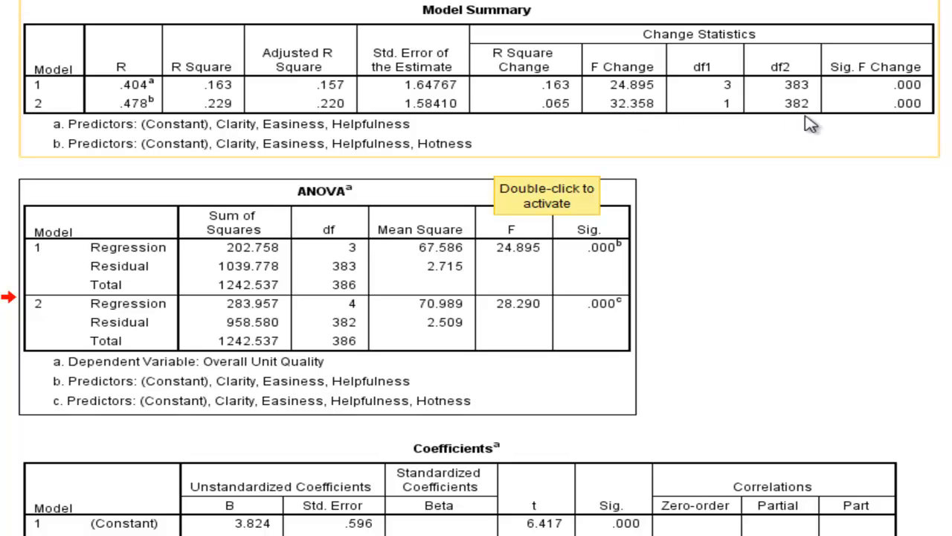
mouse_move(828, 261)
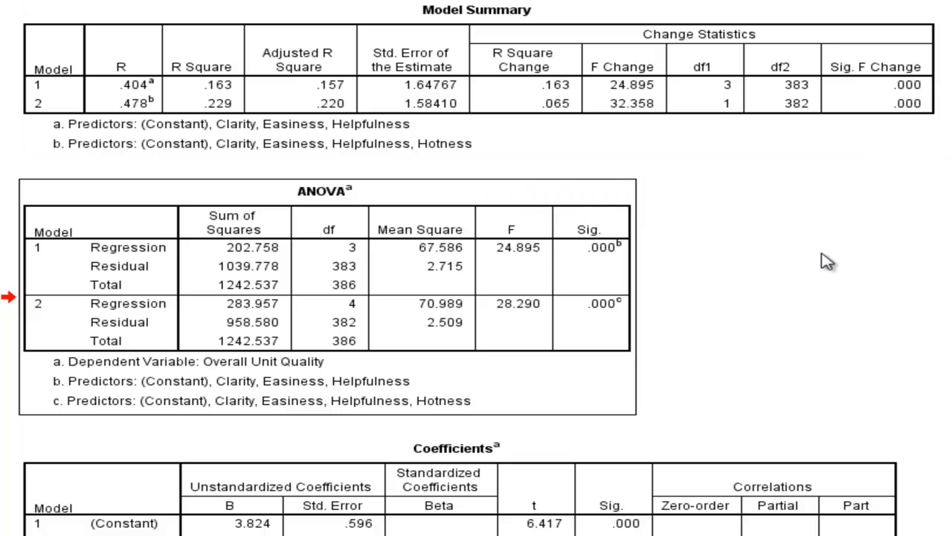
click(506, 302)
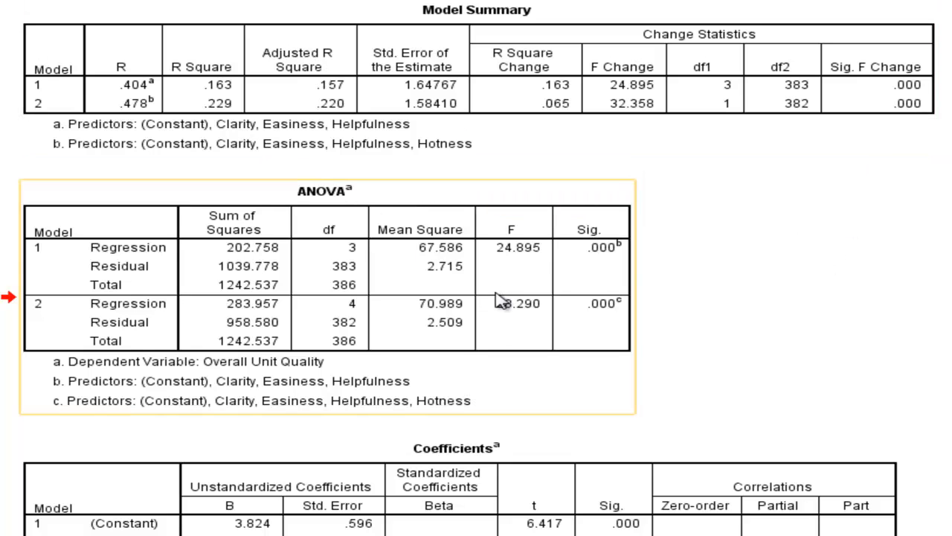
mouse_move(517, 311)
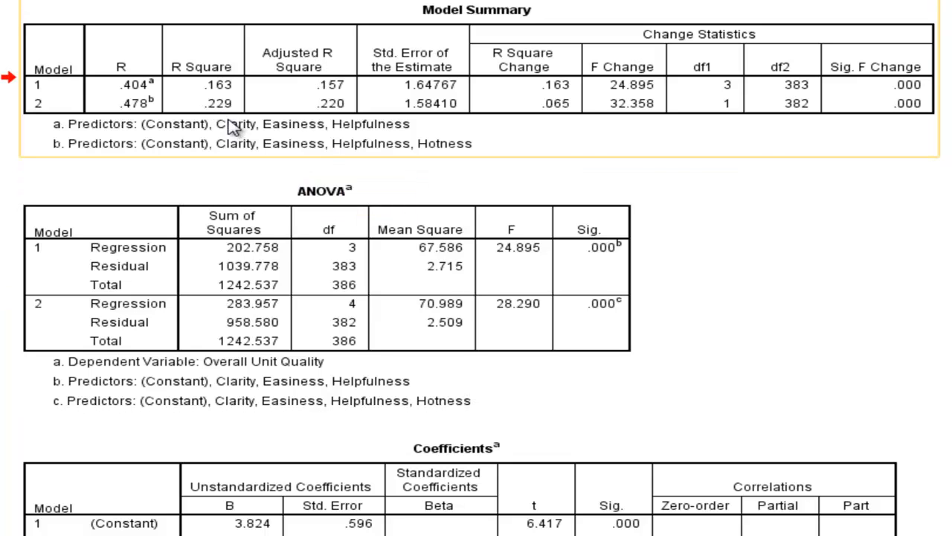
mouse_move(229, 111)
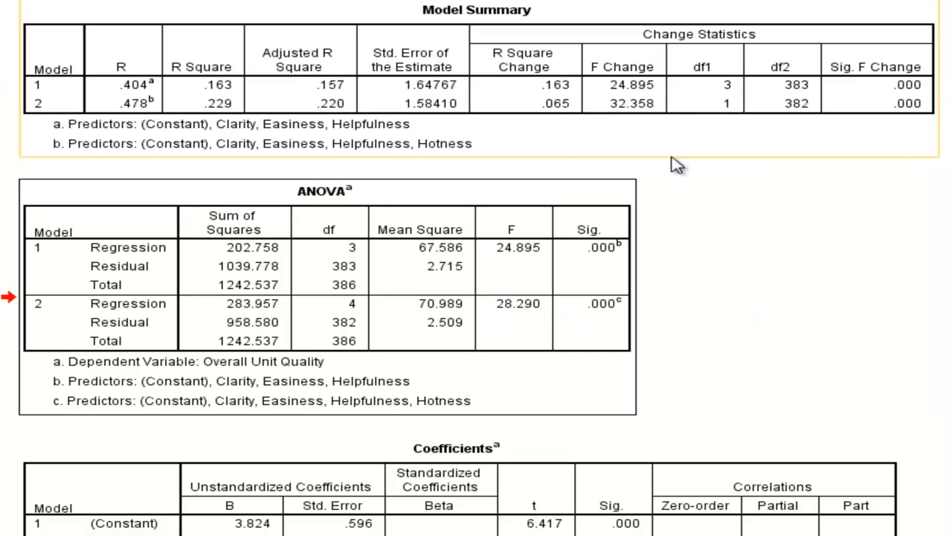
scroll(down, 3)
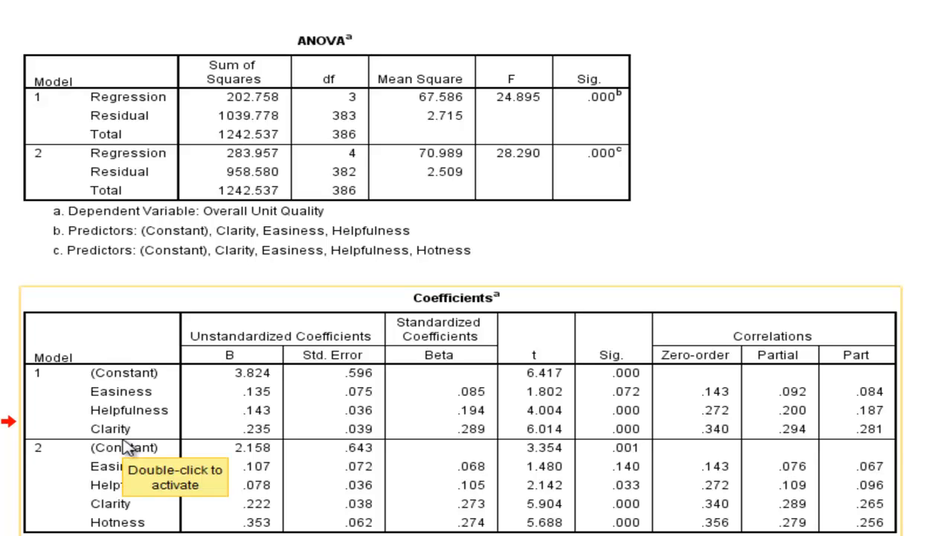
mouse_move(476, 428)
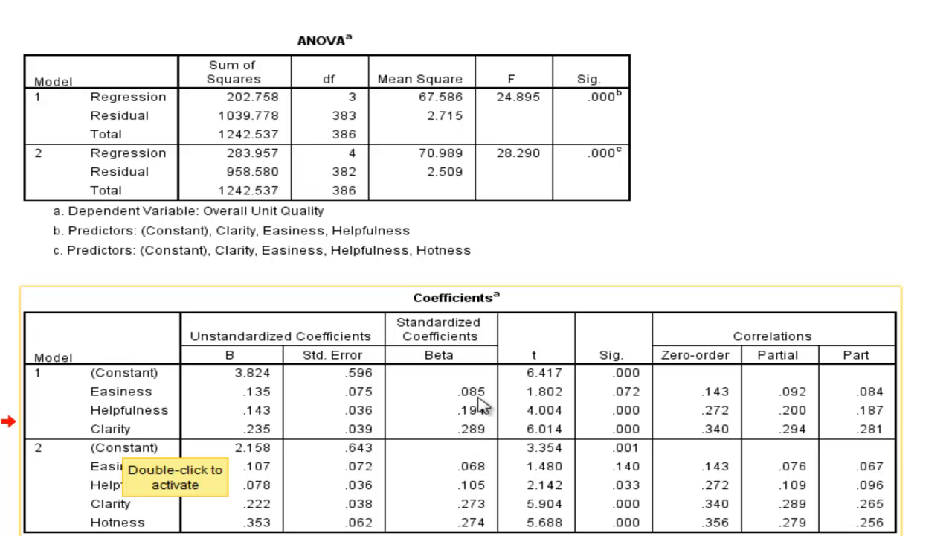
mouse_move(636, 402)
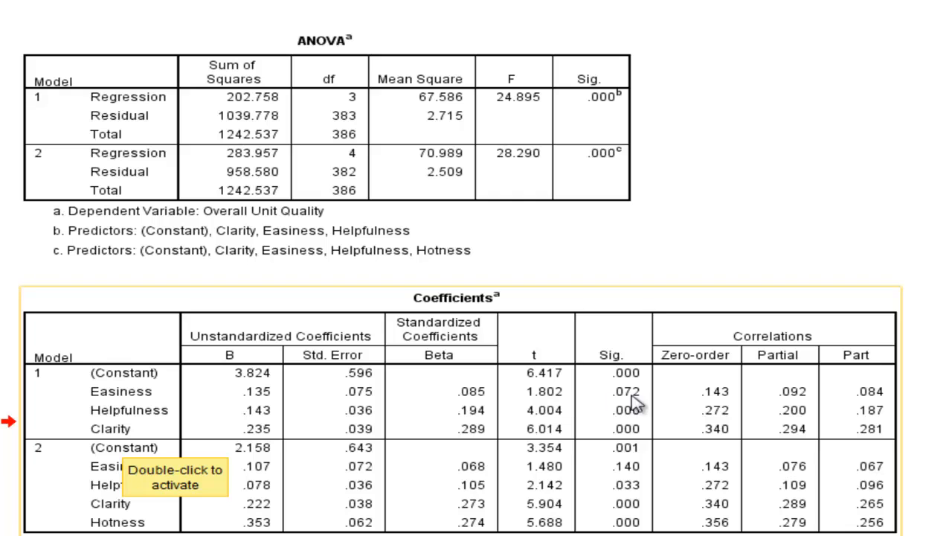
mouse_move(644, 433)
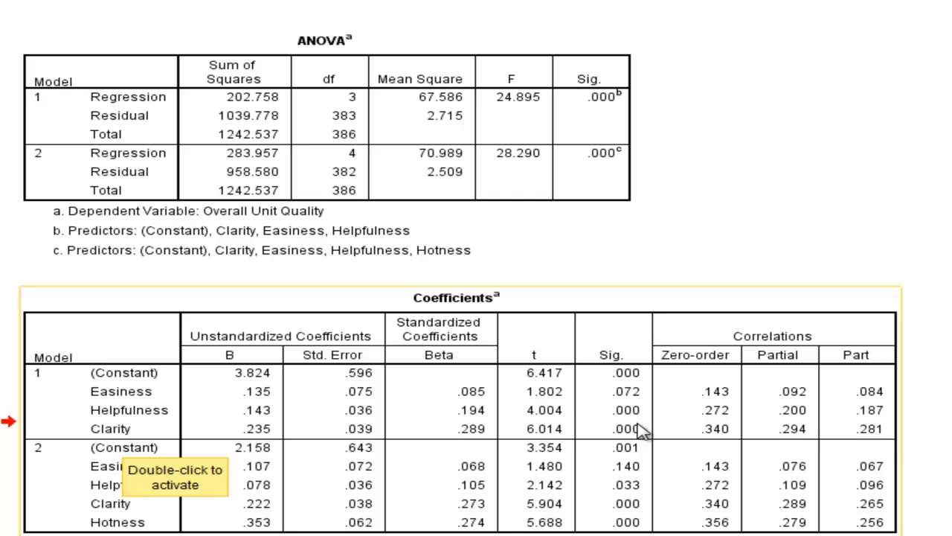
mouse_move(663, 438)
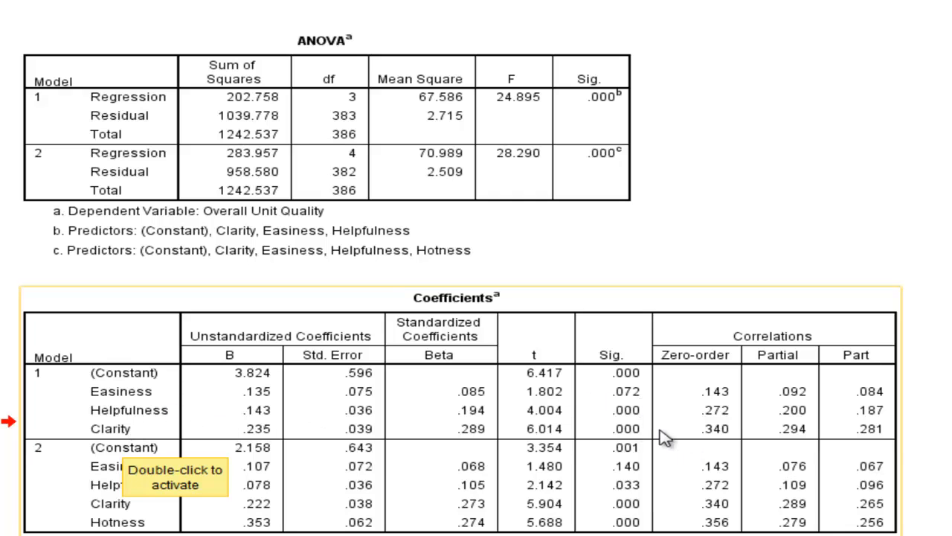
mouse_move(636, 439)
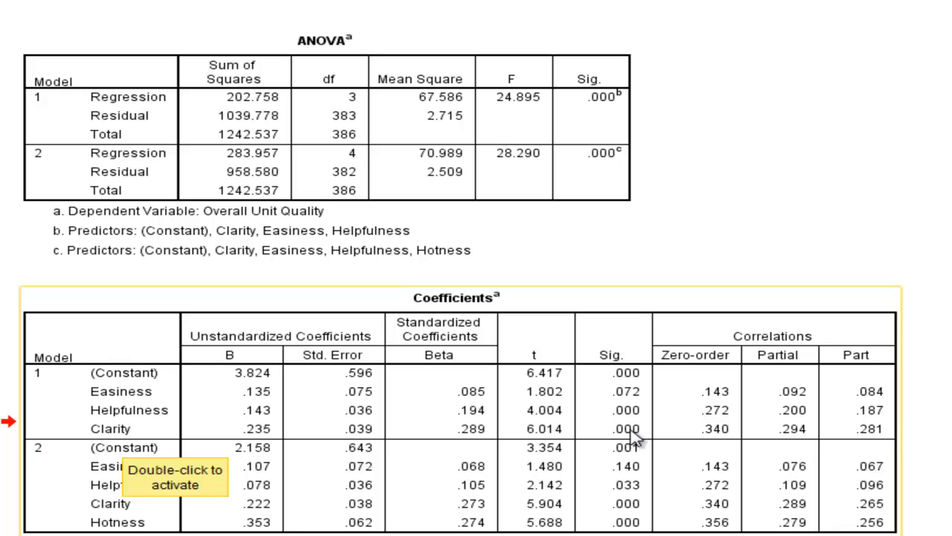
mouse_move(475, 420)
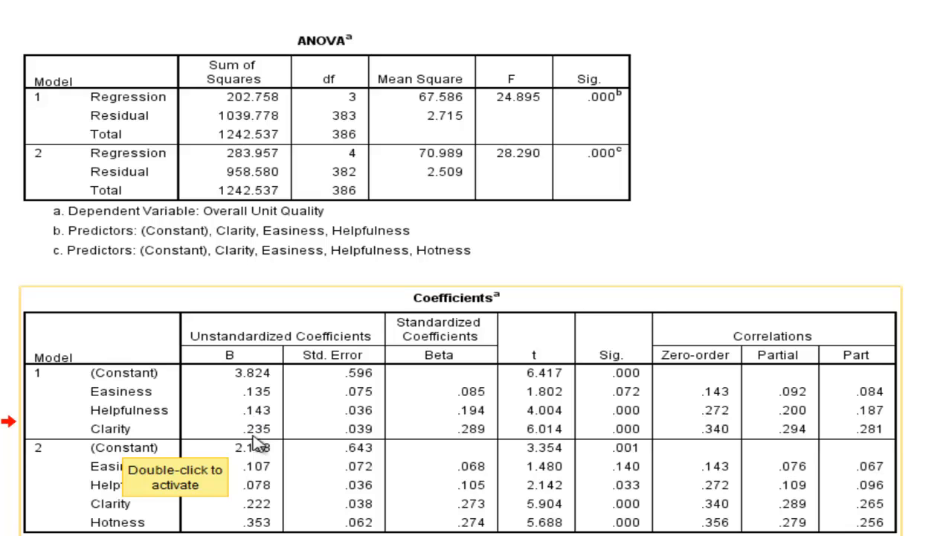
mouse_move(714, 462)
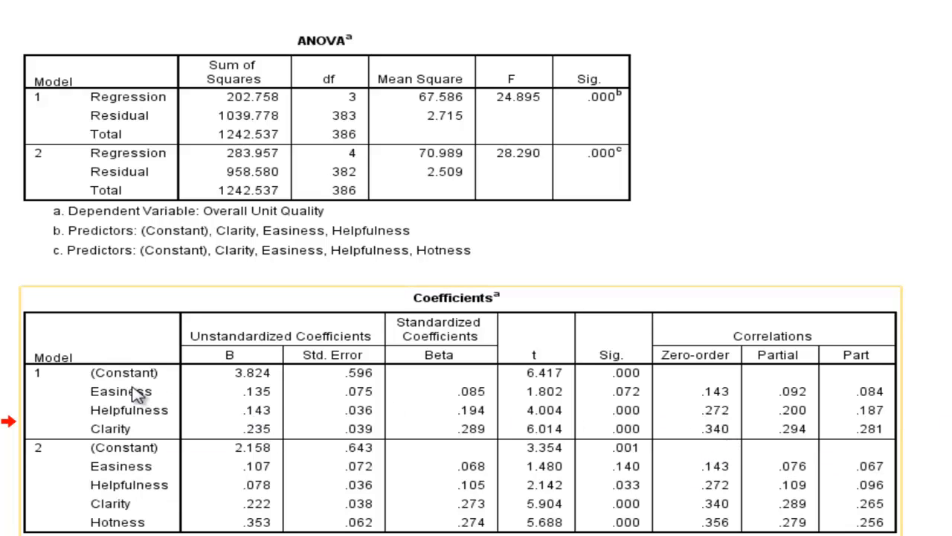
mouse_move(629, 402)
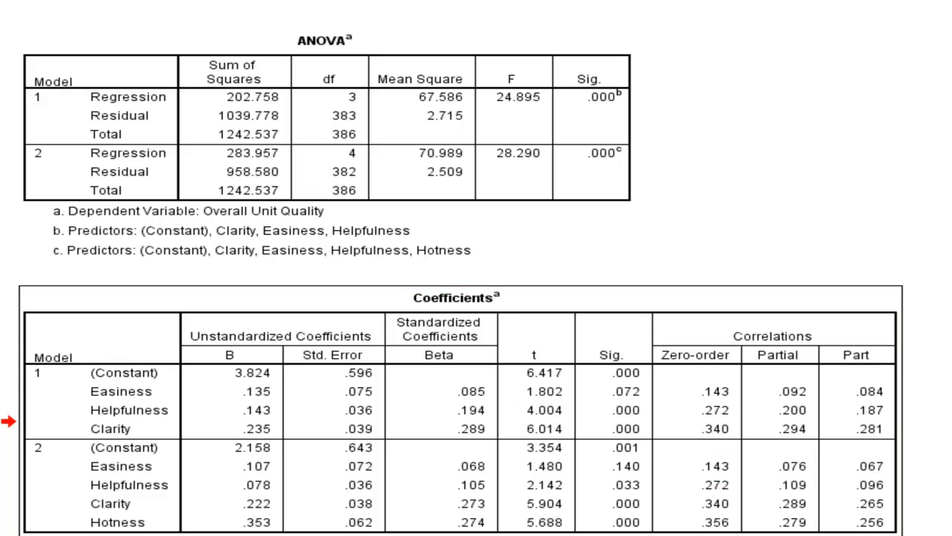
mouse_move(547, 439)
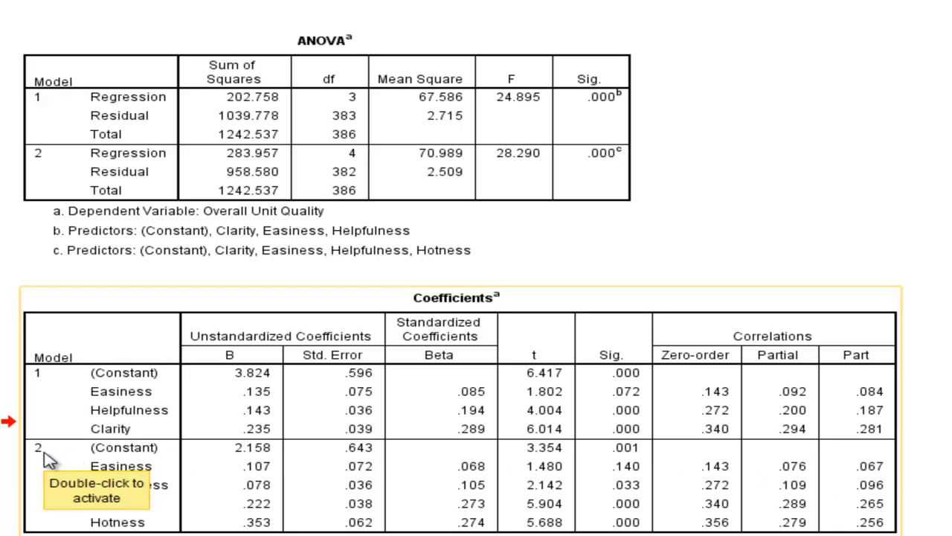
mouse_move(82, 480)
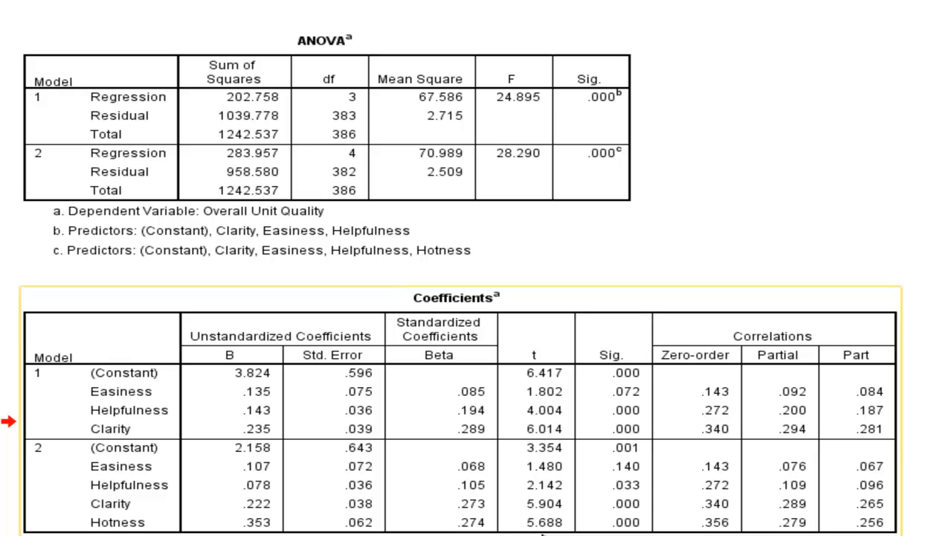
mouse_move(628, 532)
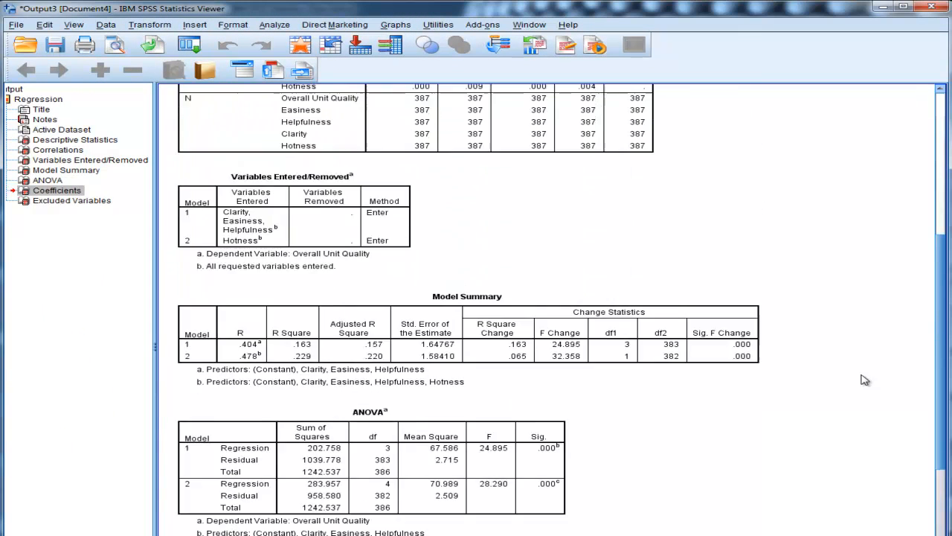
scroll(down, 3)
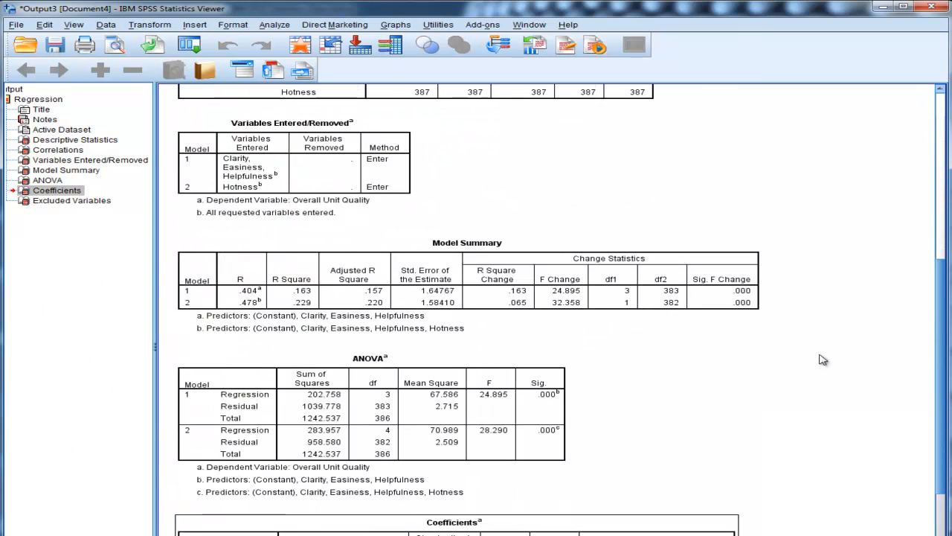